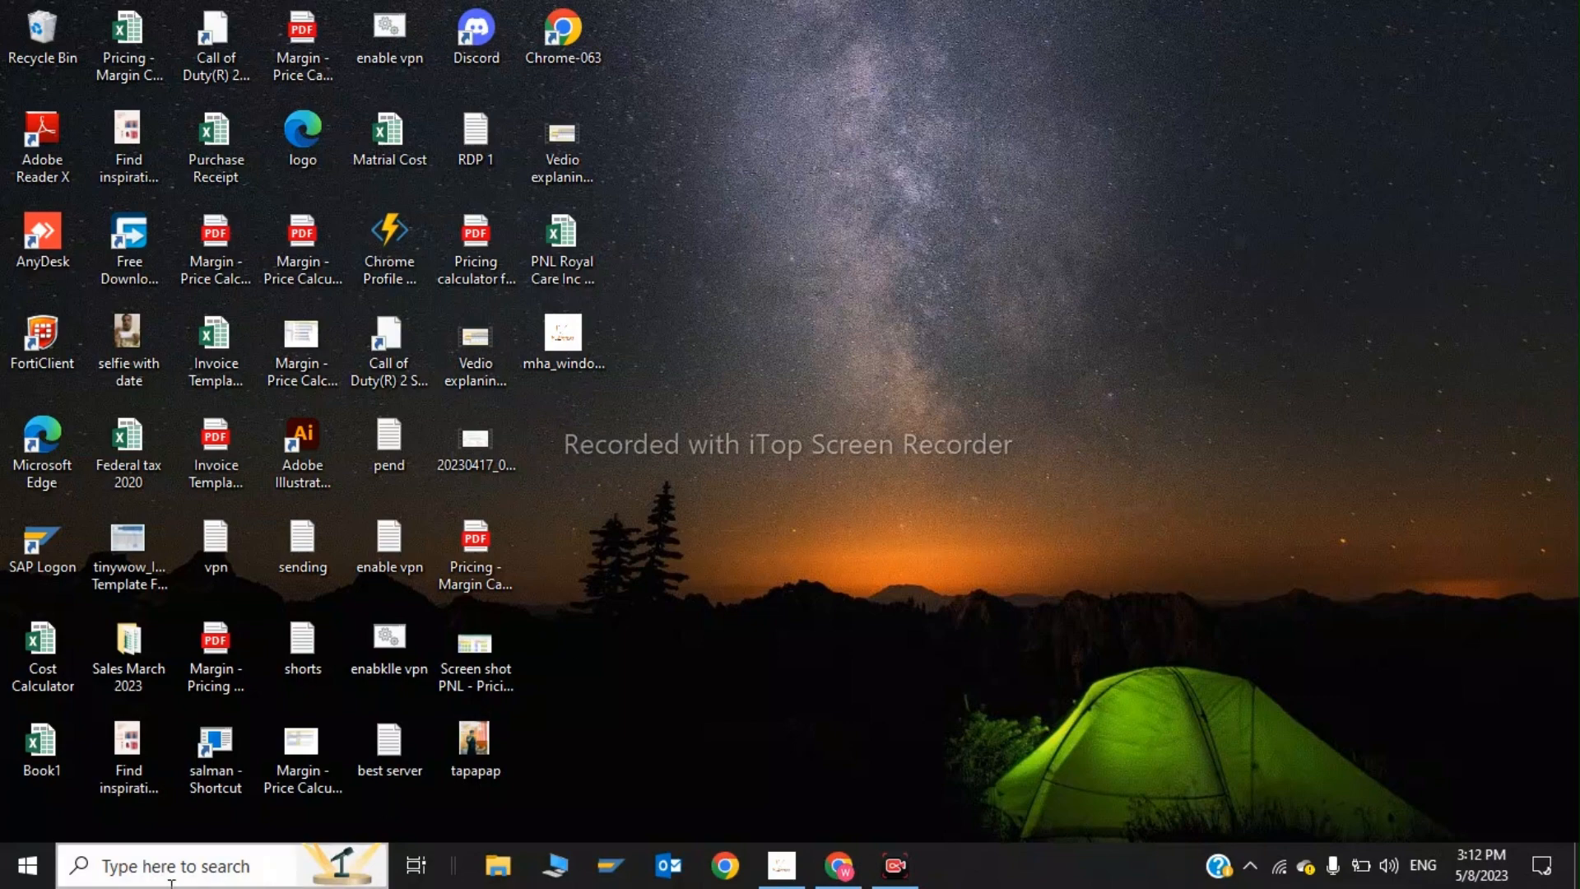
Step: Launch Services from Windows search and select the Virtual Disk service in the list
{"action": "left_click", "coordinate": [189, 865]}
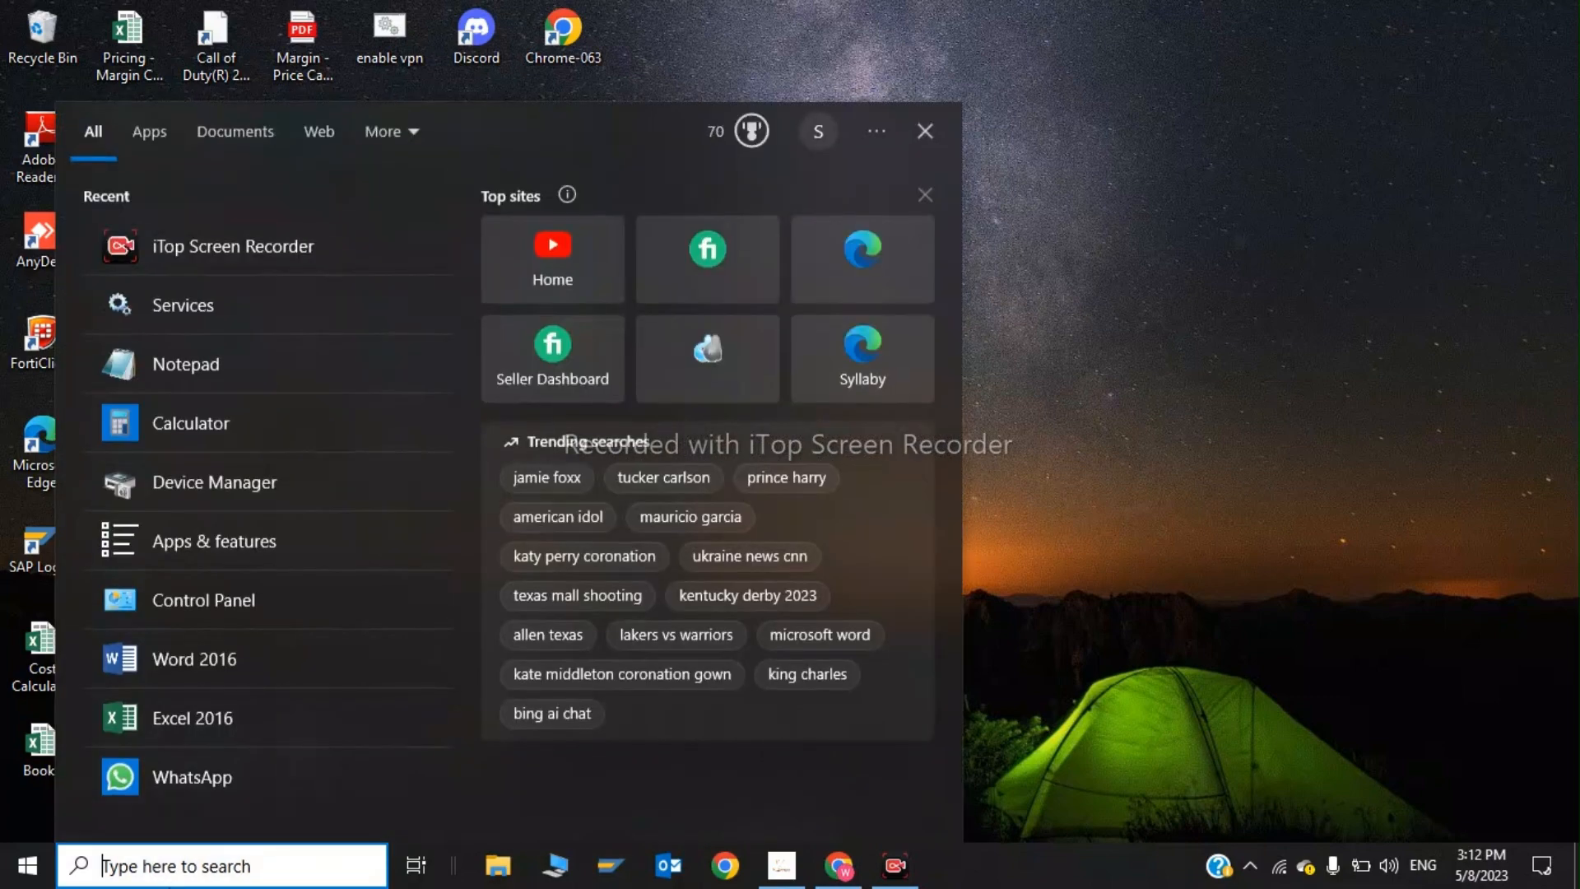
{"action": "type", "text": "services"}
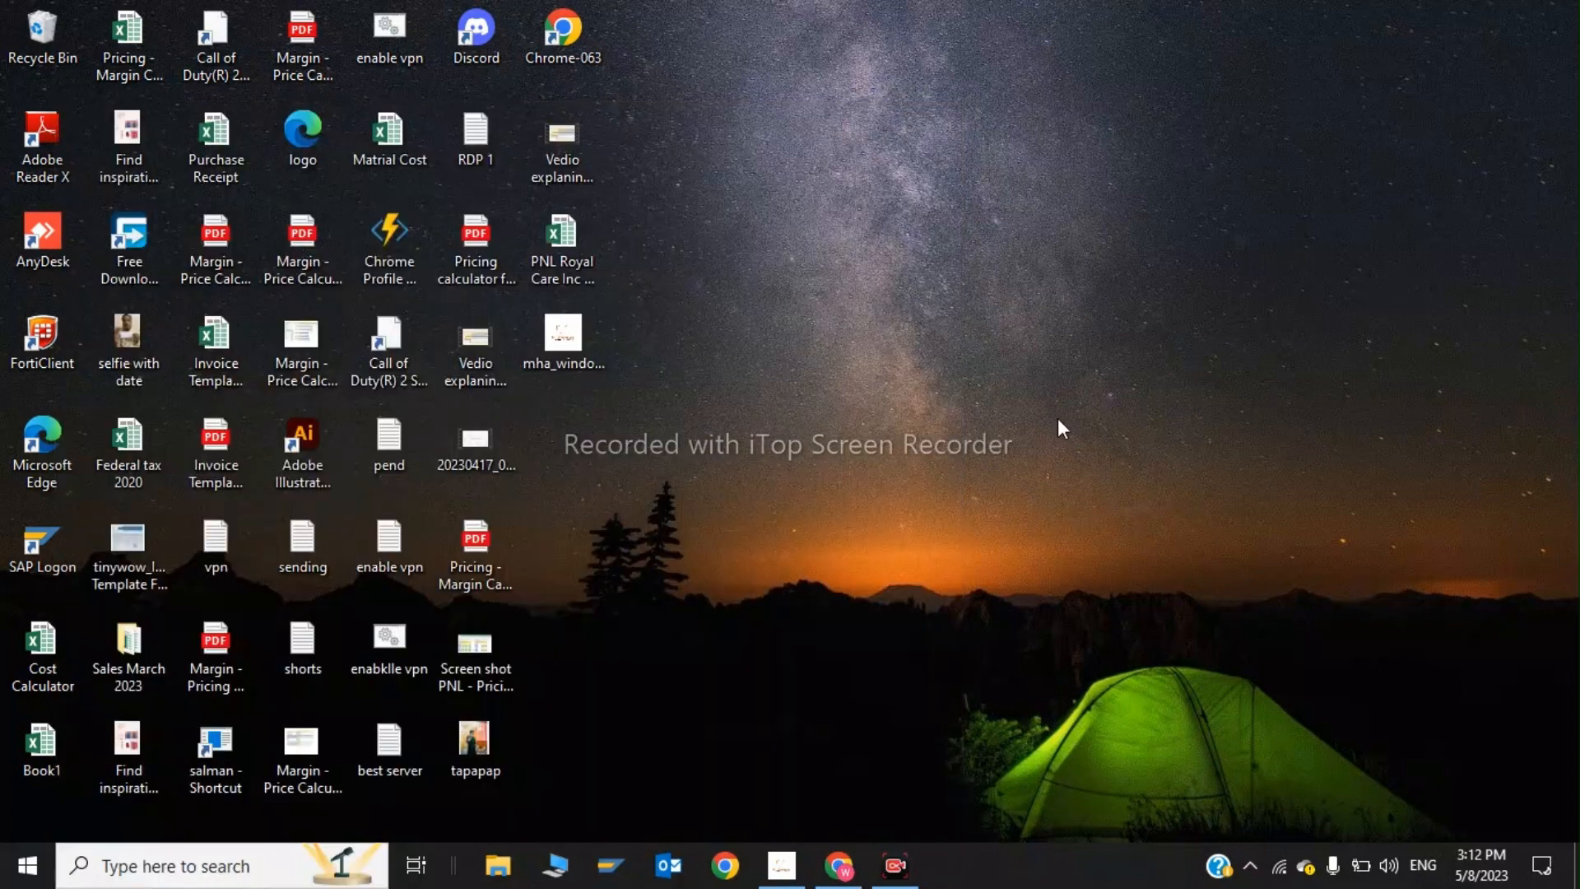
{"action": "left_click", "coordinate": [952, 866]}
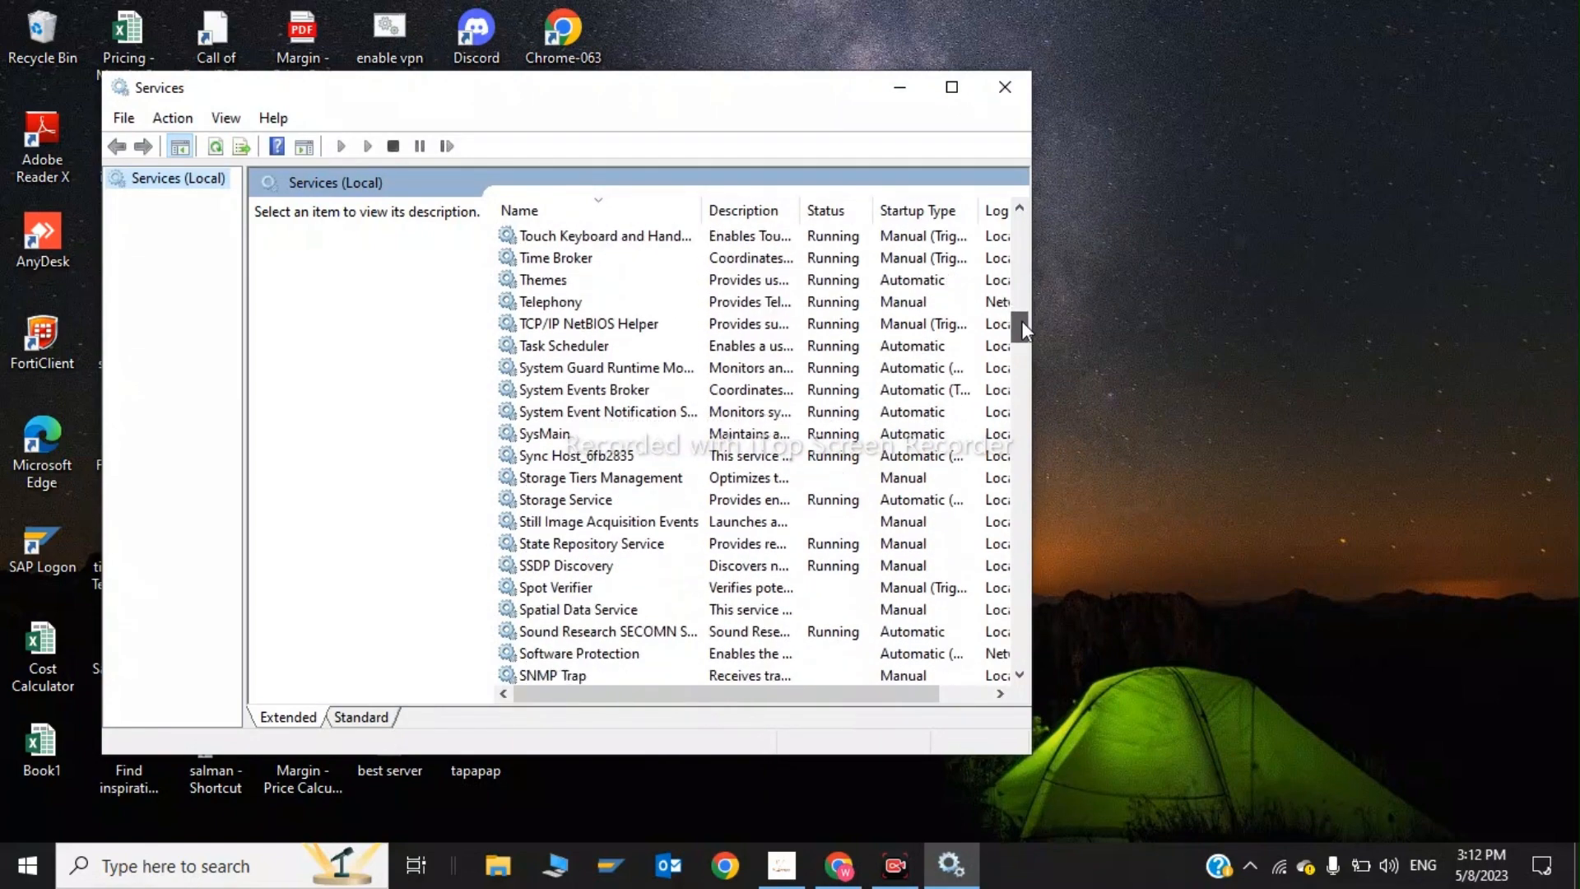
{"action": "scroll", "scroll_direction": "down", "scroll_amount": 3}
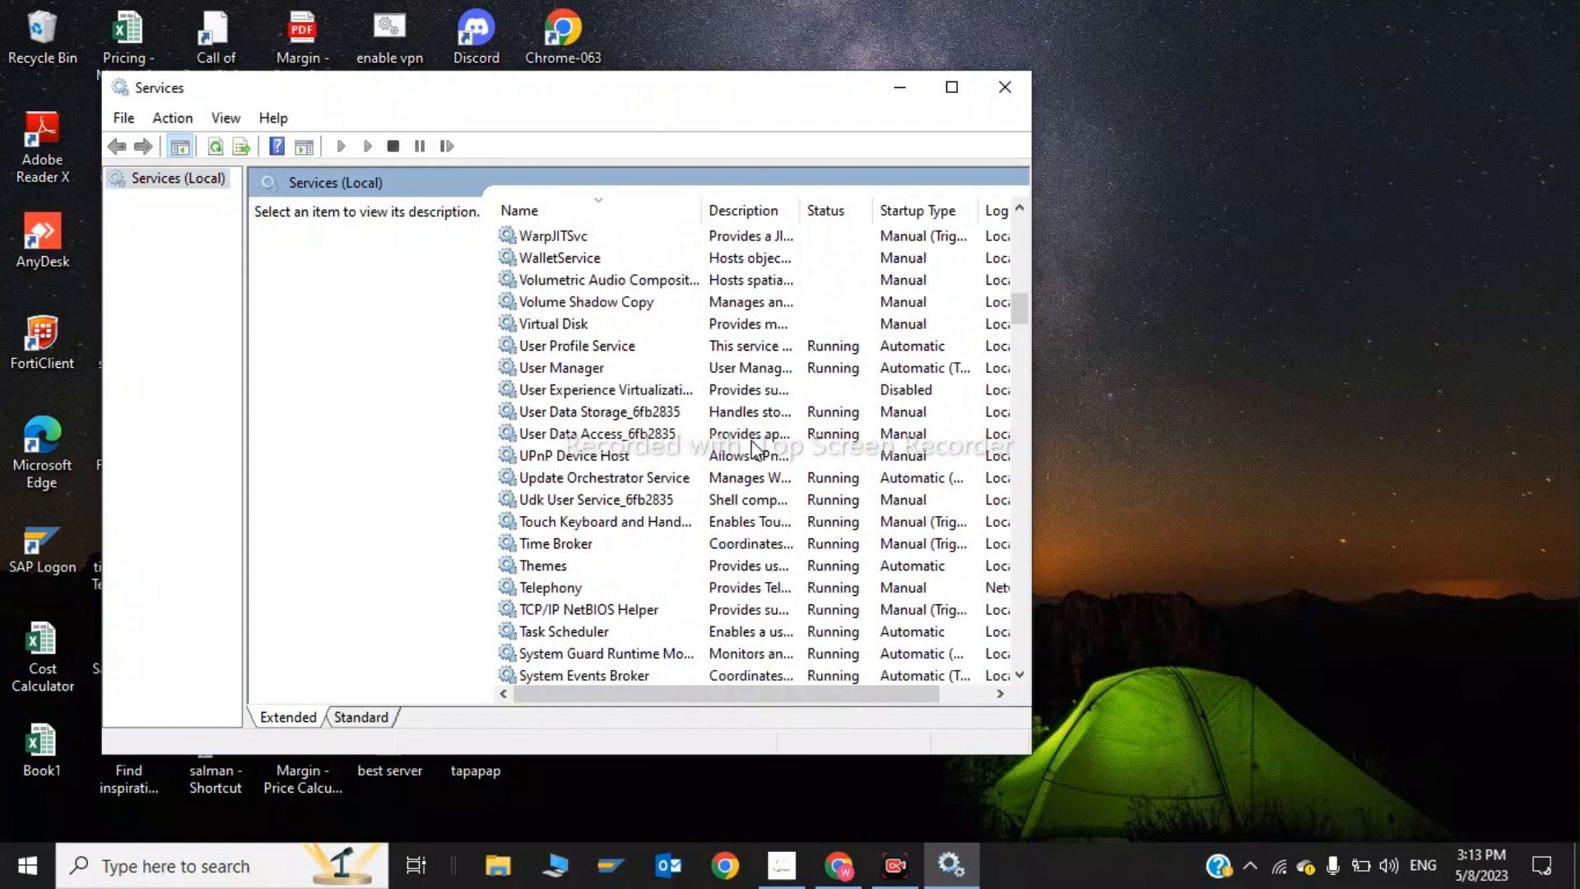
{"action": "left_click", "coordinate": [552, 324]}
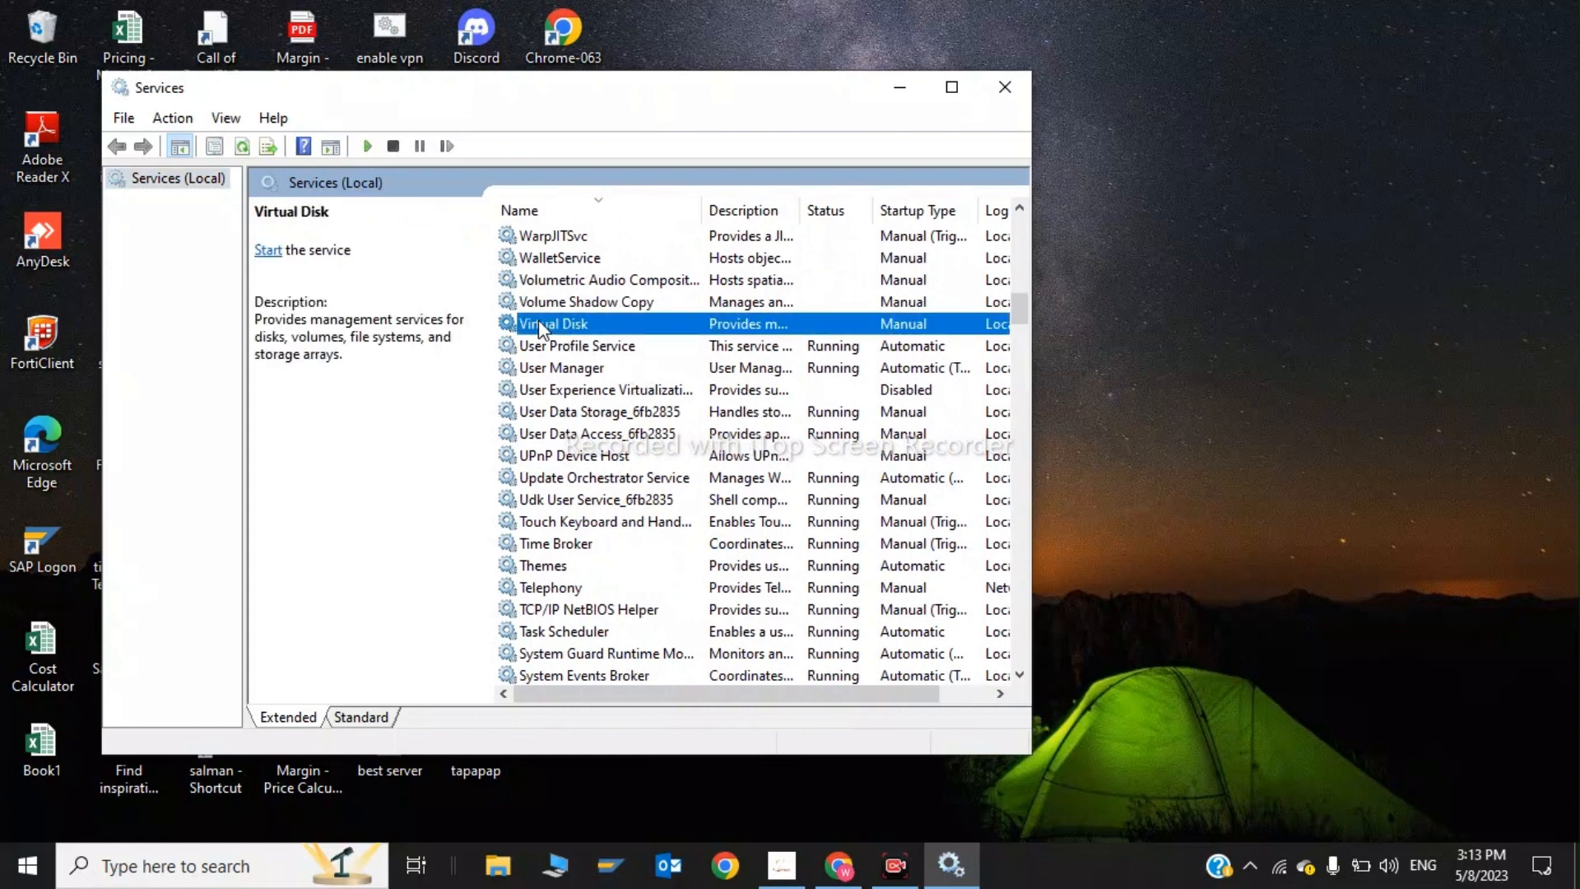
Step: In the Virtual Disk properties, choose Manual as the startup type
{"action": "double_click", "coordinate": [550, 323]}
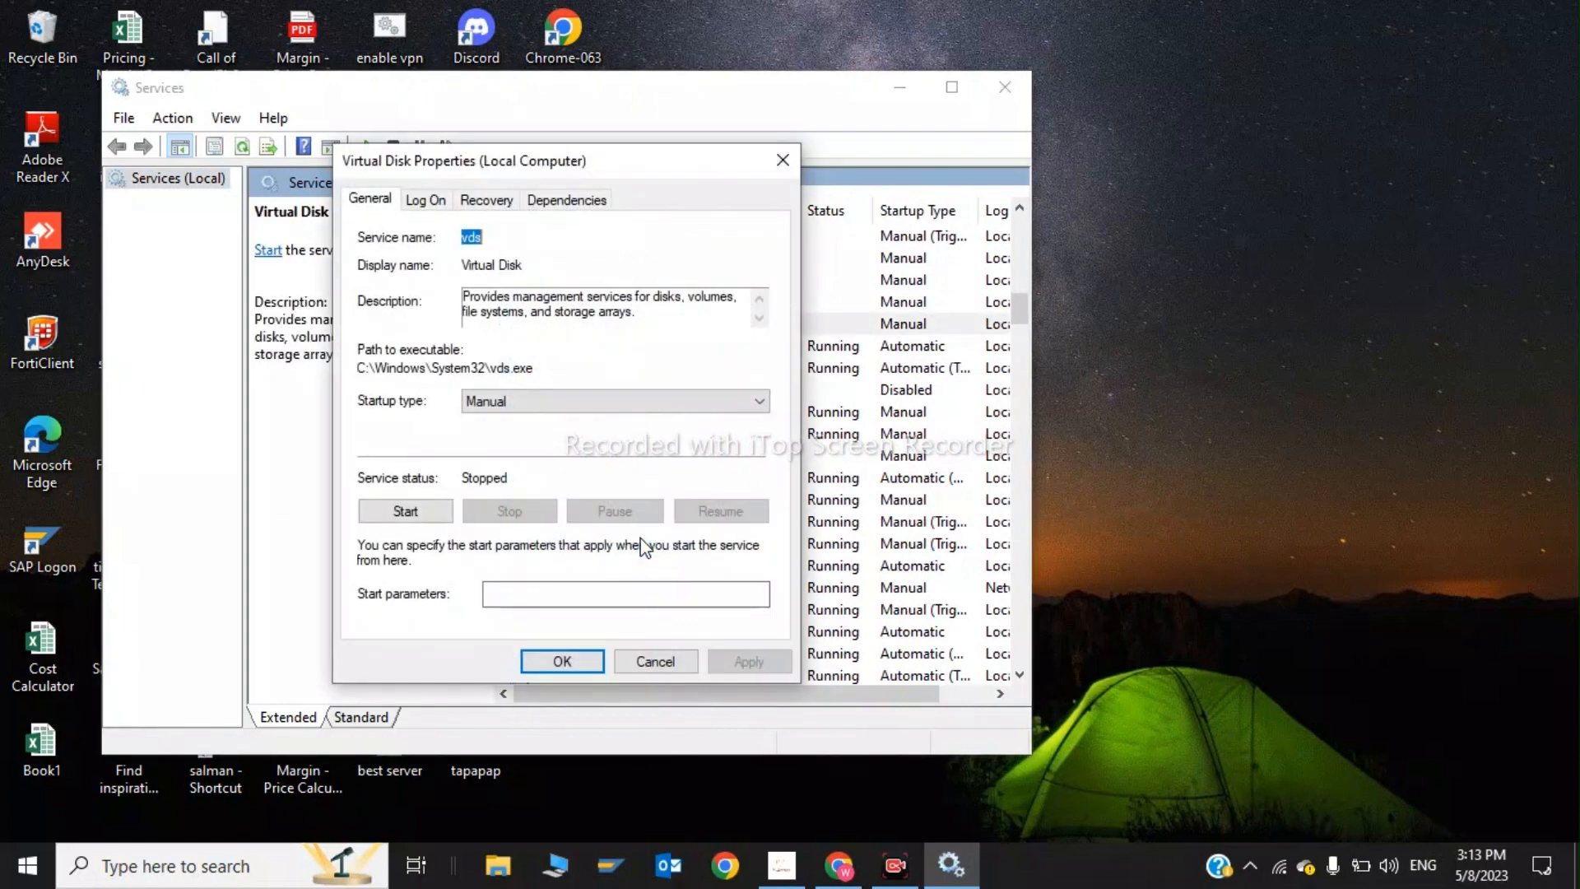
{"action": "mouse_move", "coordinate": [651, 452]}
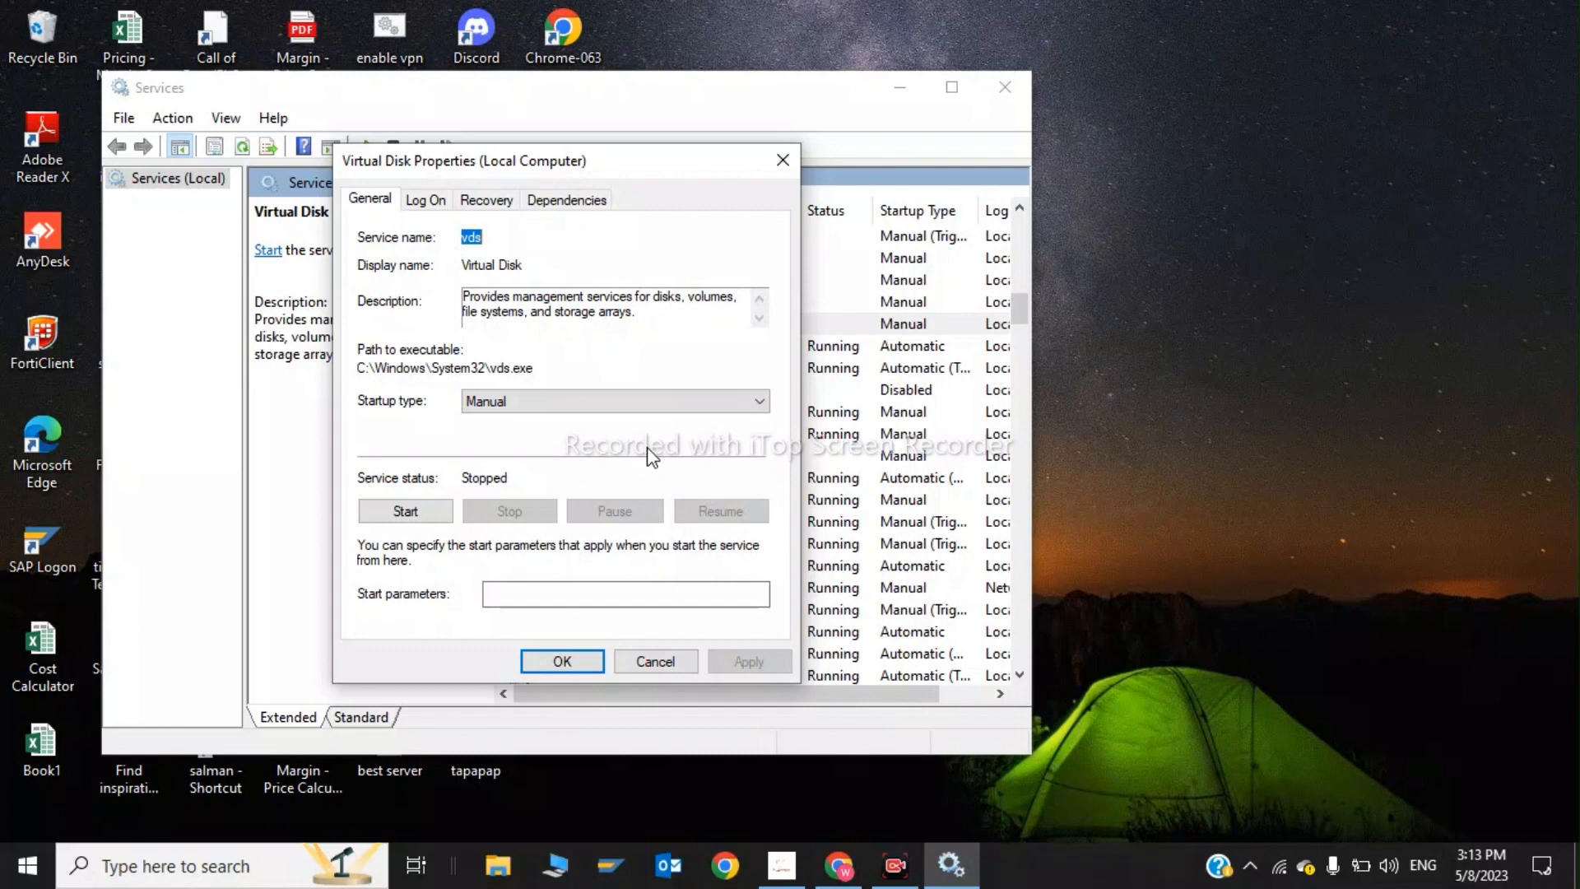
{"action": "left_click", "coordinate": [613, 400]}
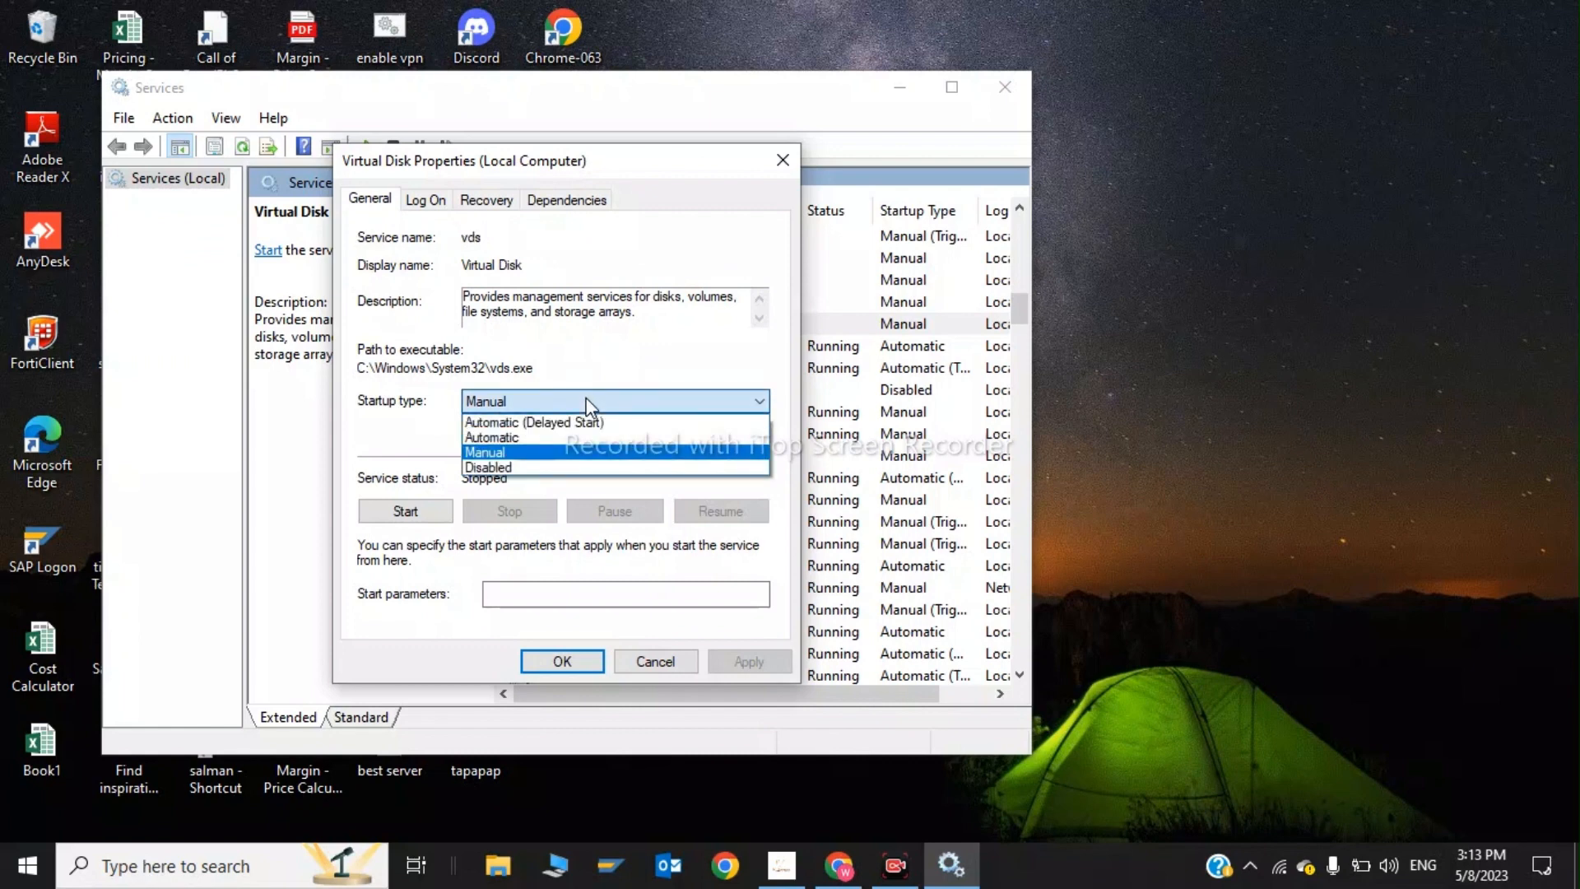
{"action": "left_click", "coordinate": [485, 451]}
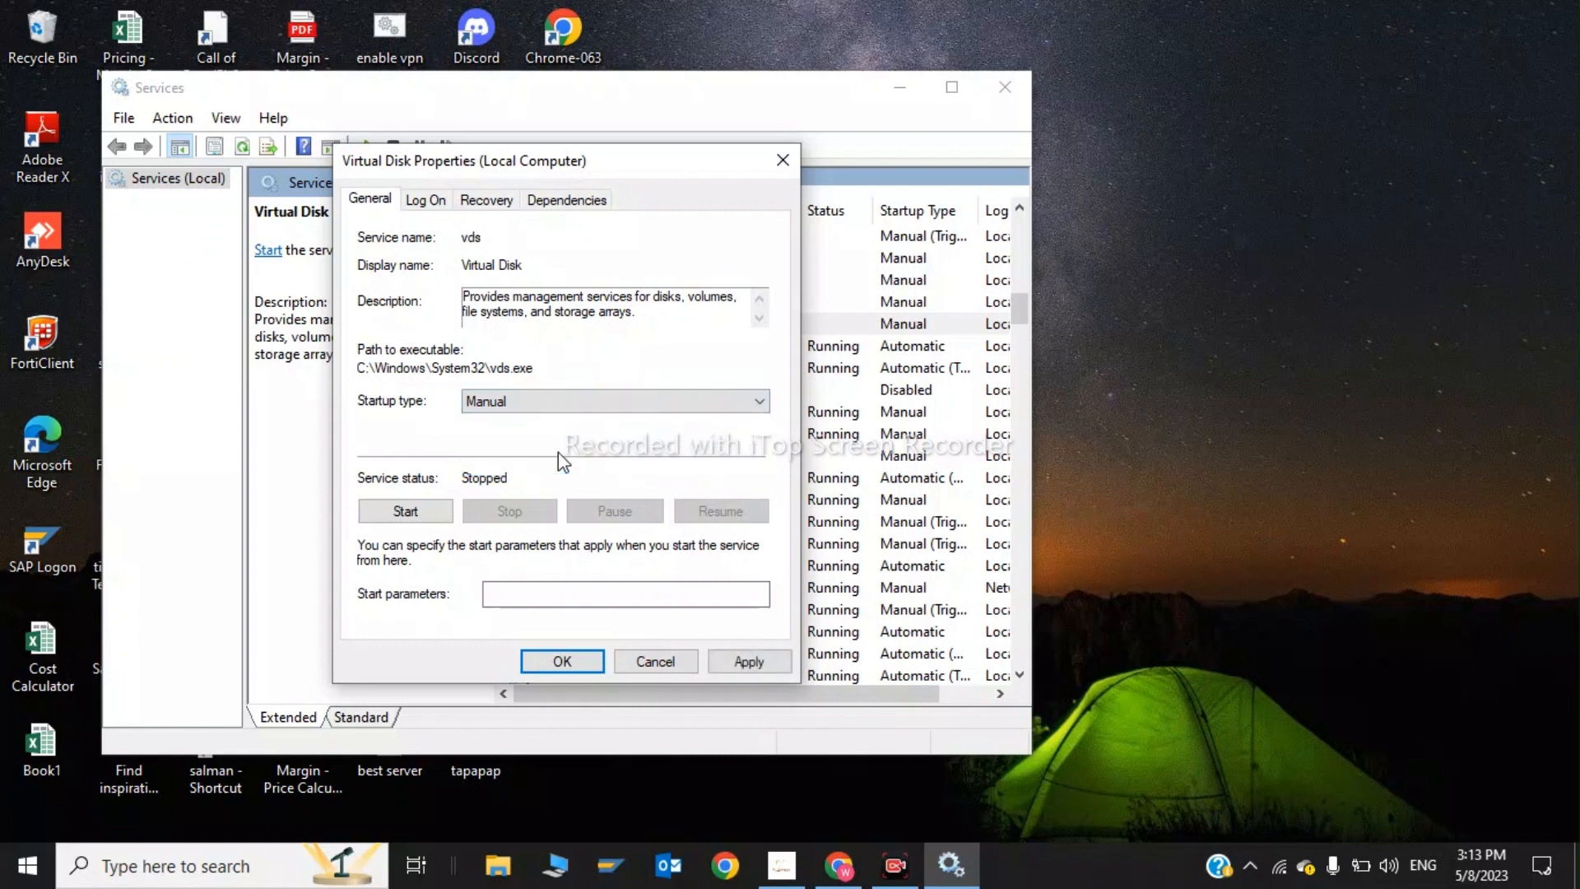
Step: Start the Virtual Disk service, apply and confirm with OK, then close Services
{"action": "left_click", "coordinate": [405, 511]}
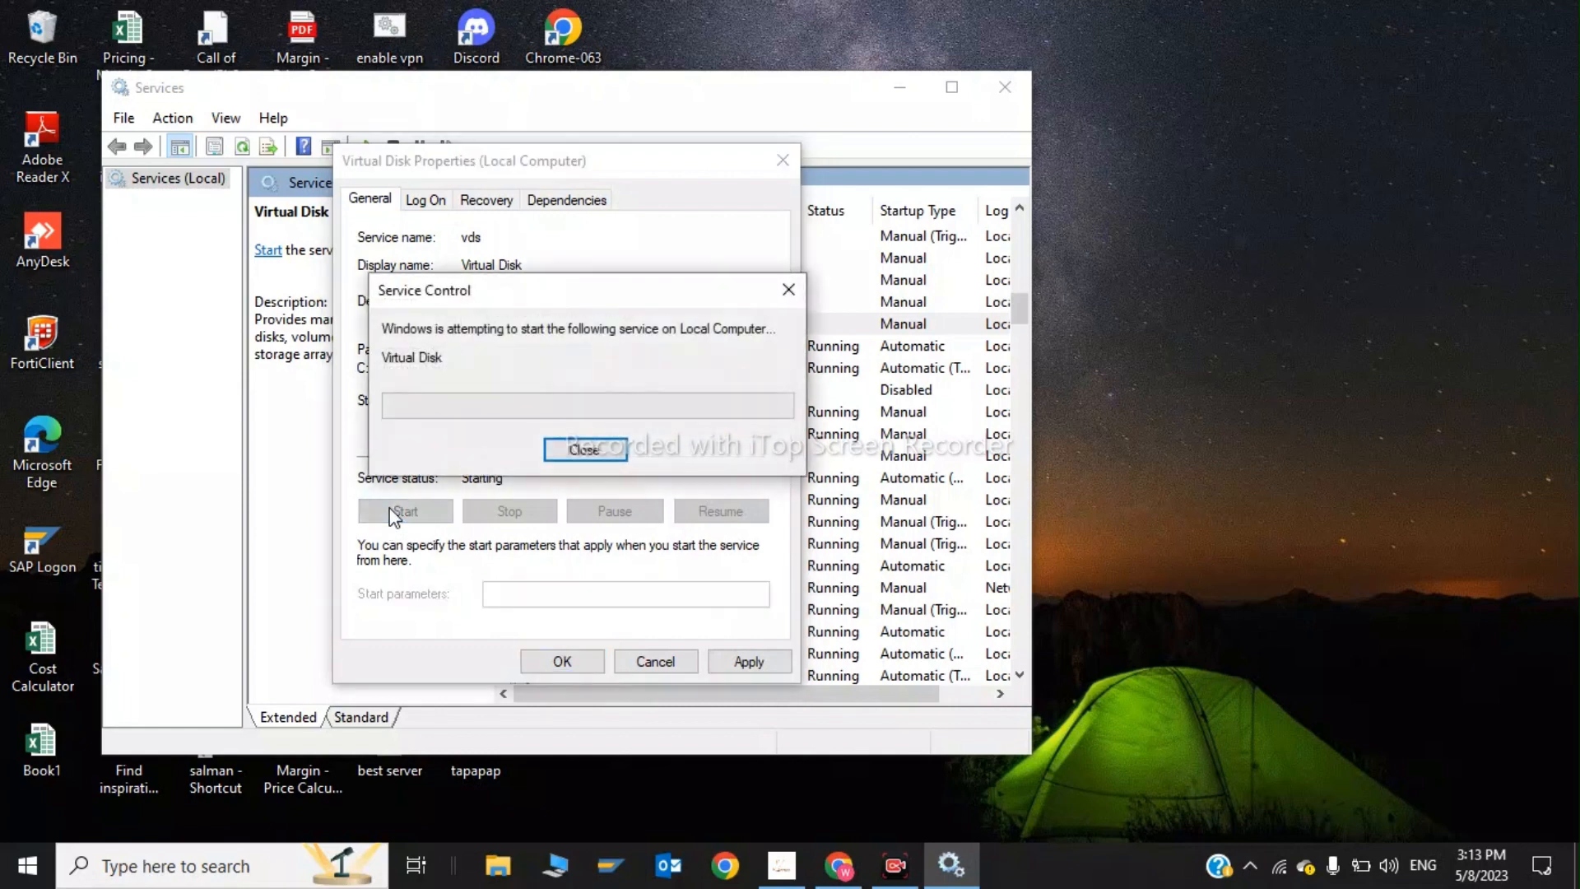
{"action": "left_click", "coordinate": [585, 450]}
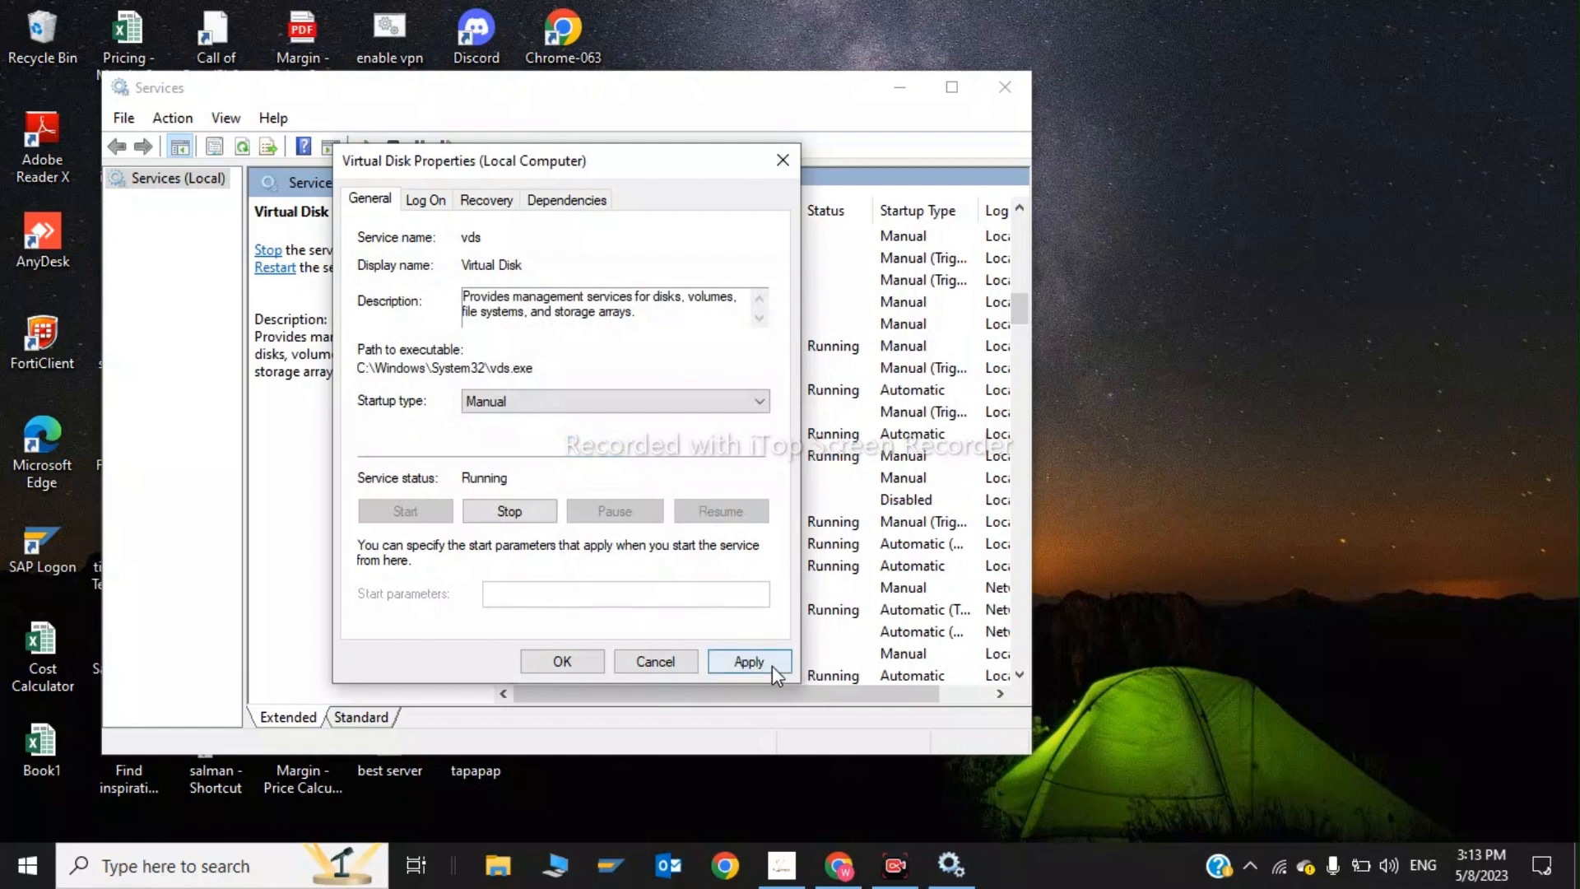
{"action": "left_click", "coordinate": [750, 661]}
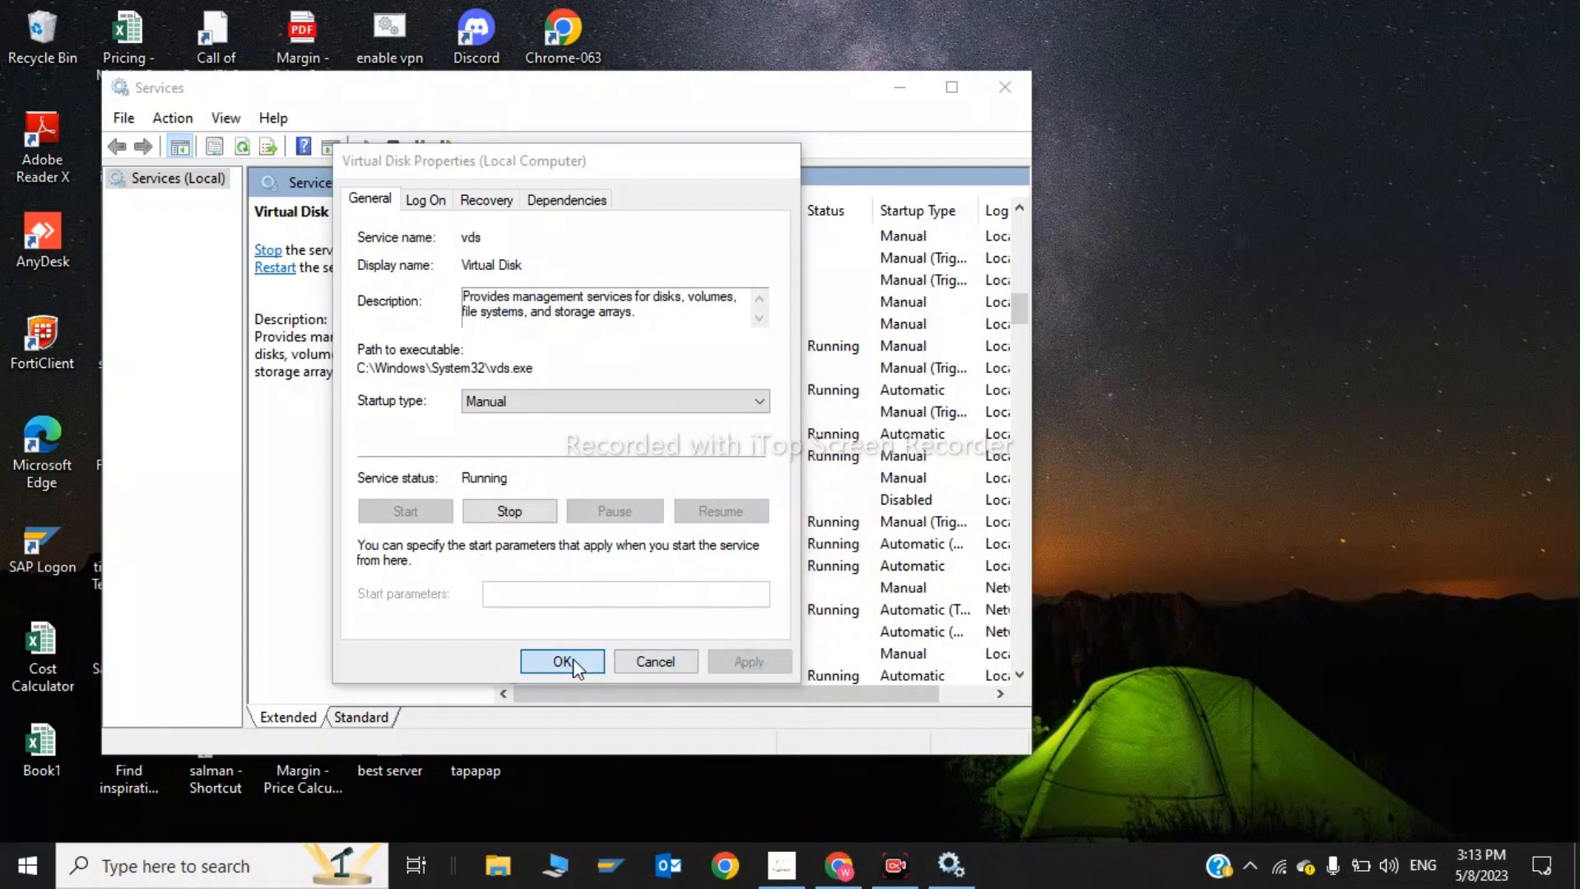
{"action": "left_click", "coordinate": [561, 662]}
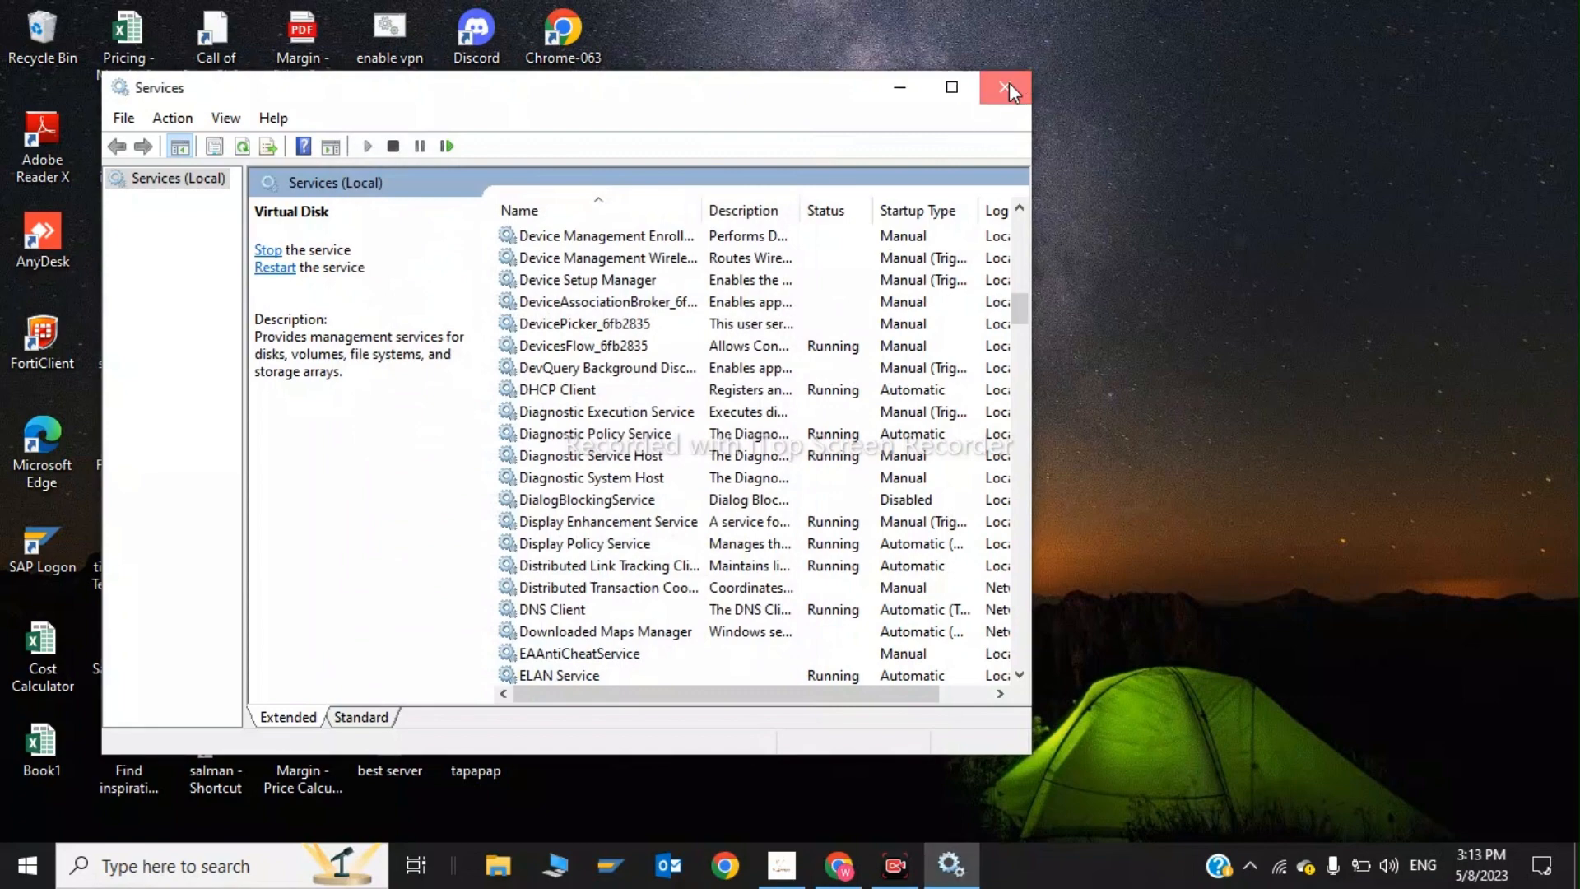
{"action": "left_click", "coordinate": [1004, 88]}
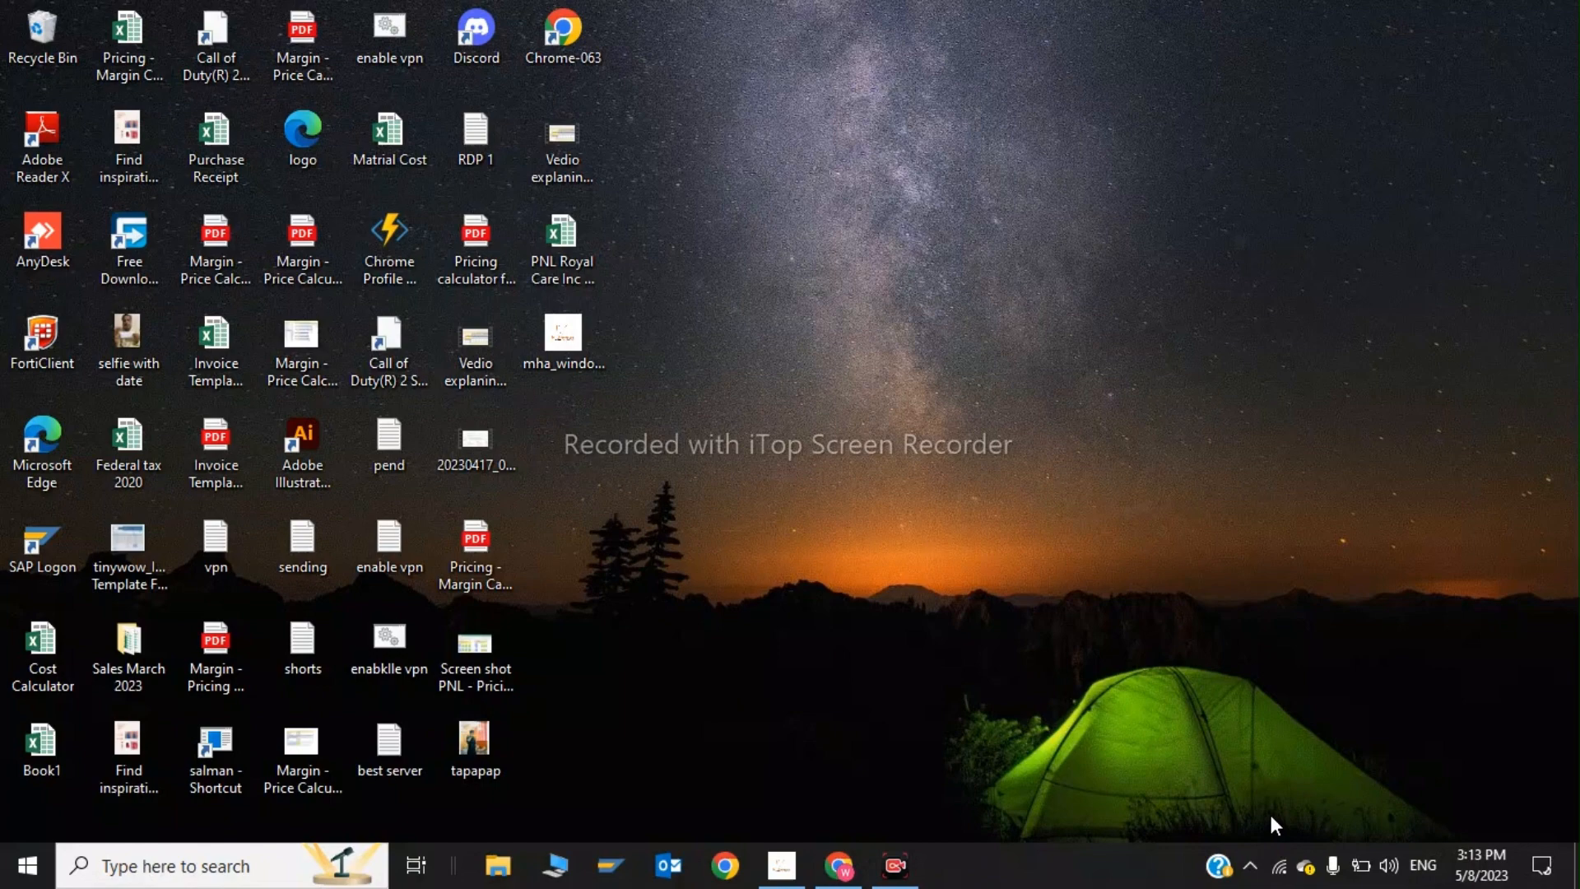
{"action": "mouse_move", "coordinate": [1328, 823]}
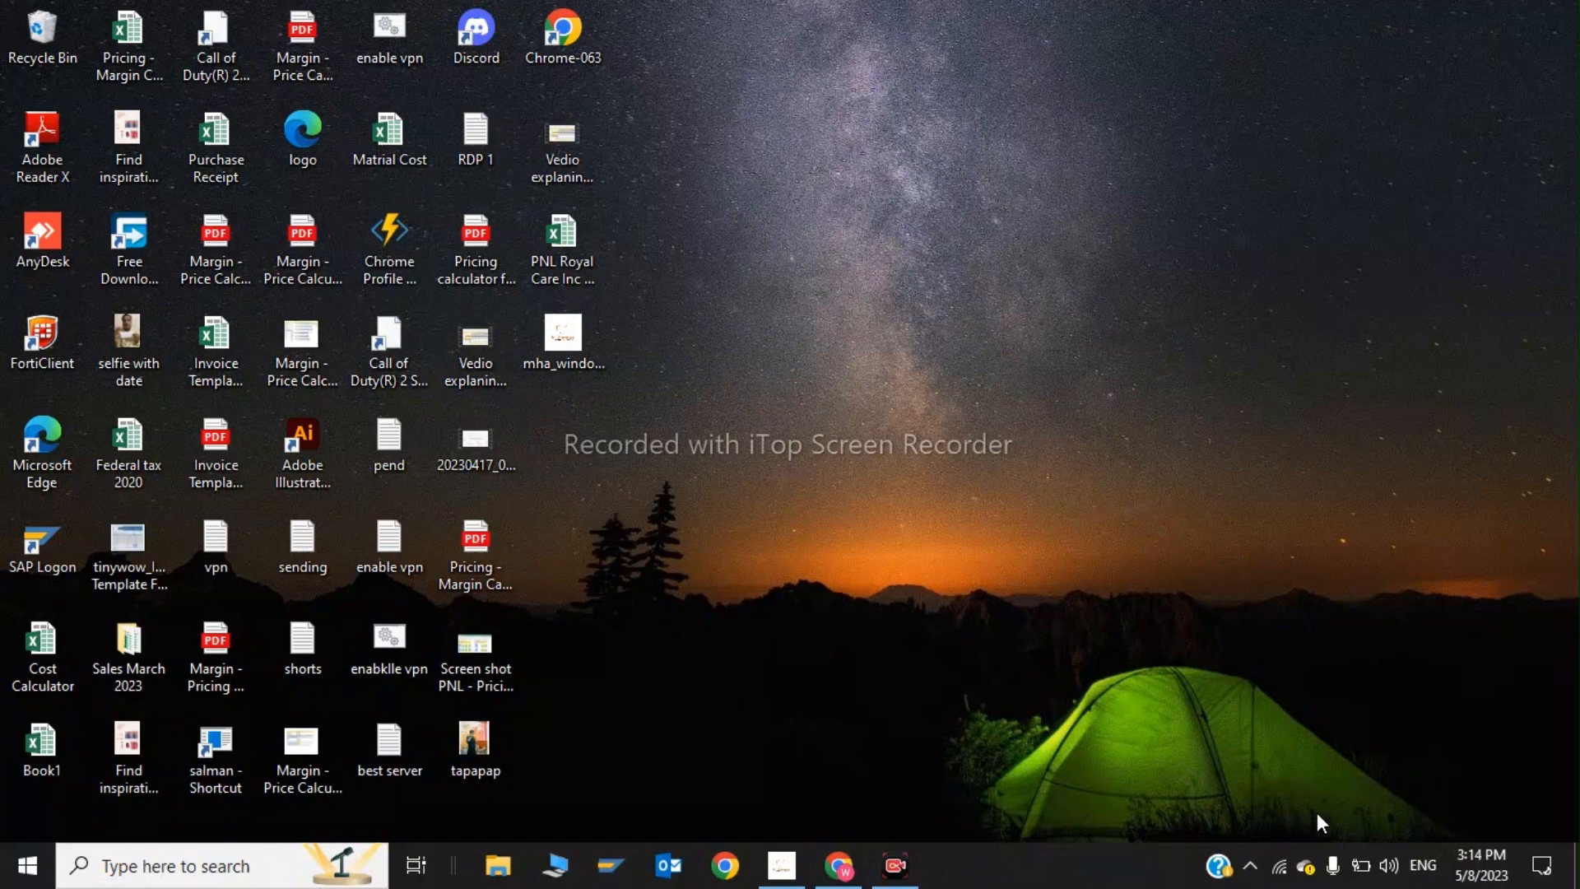